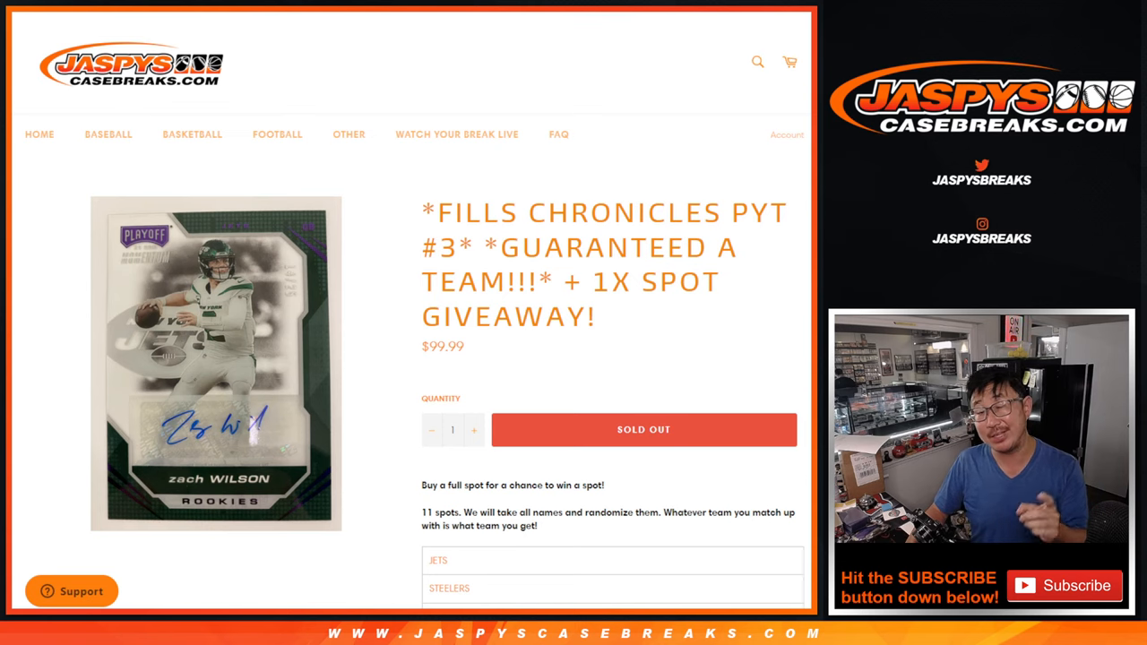
Copy the ten participant names in A1:A10 on Sheet3, excluding the freespot entry
{"action": "scroll", "scroll_direction": "down", "scroll_amount": 3}
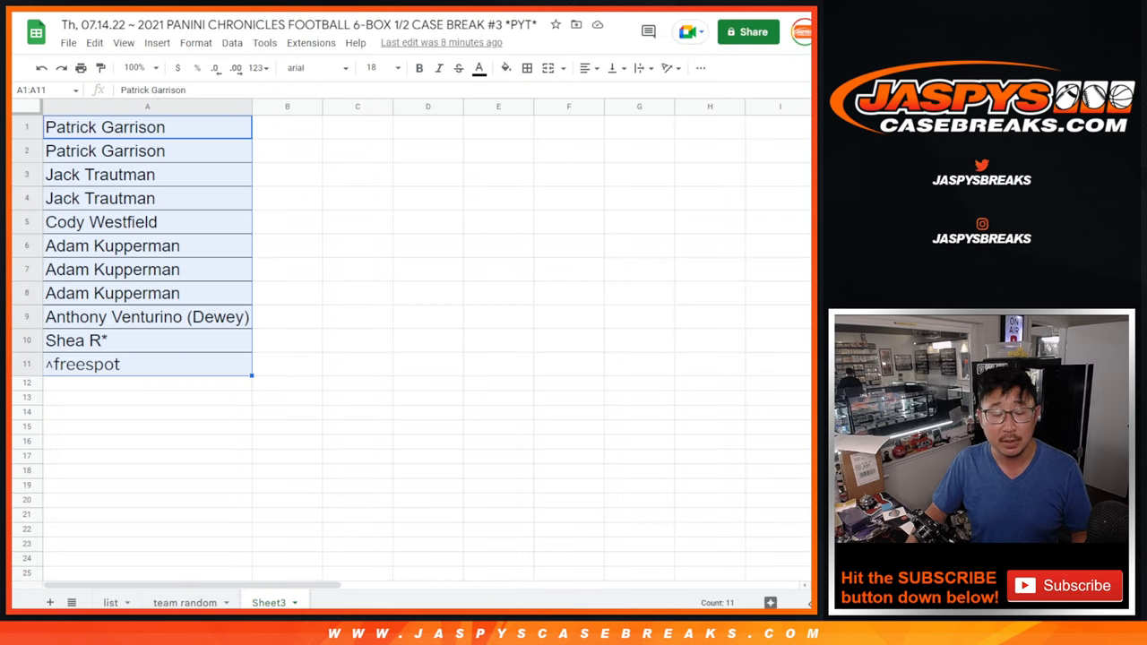
{"action": "left_click", "coordinate": [75, 340]}
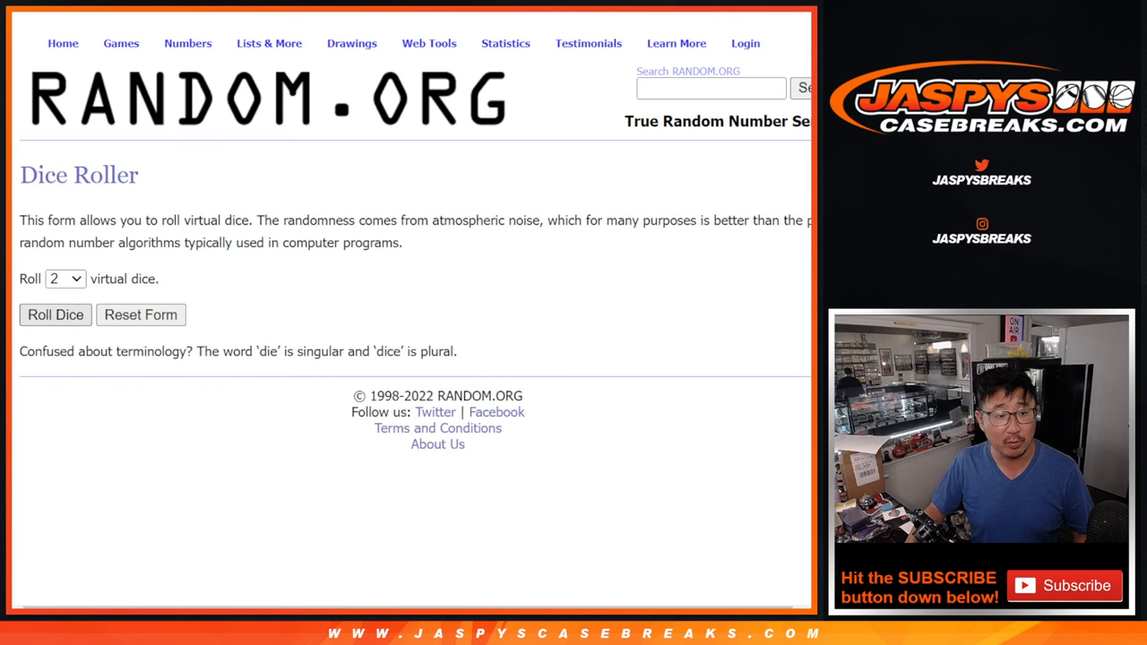
Randomize the pasted ten names in List Randomizer three times, then return to the spreadsheet
{"action": "left_click", "coordinate": [54, 315]}
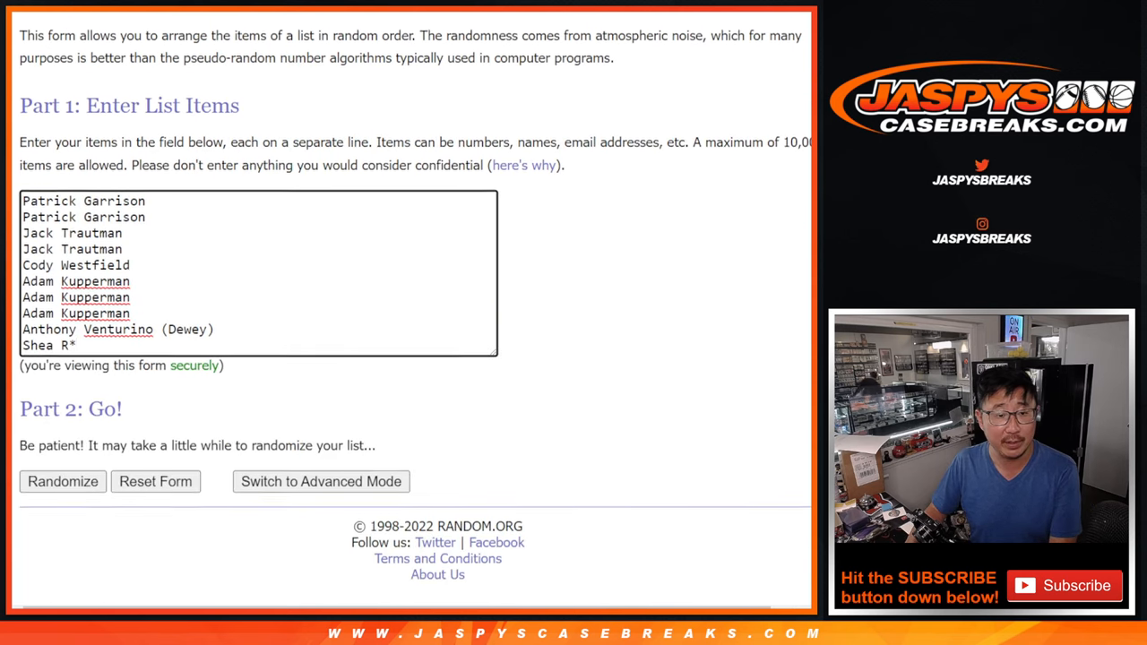
{"action": "left_click", "coordinate": [63, 480]}
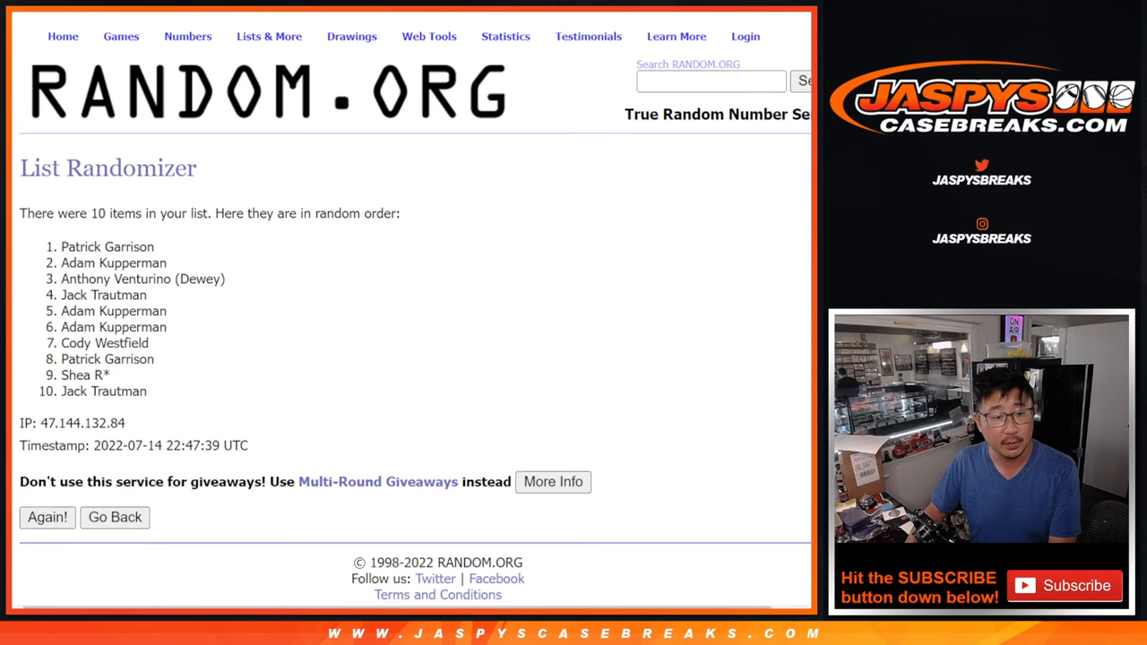
{"action": "left_click", "coordinate": [47, 516]}
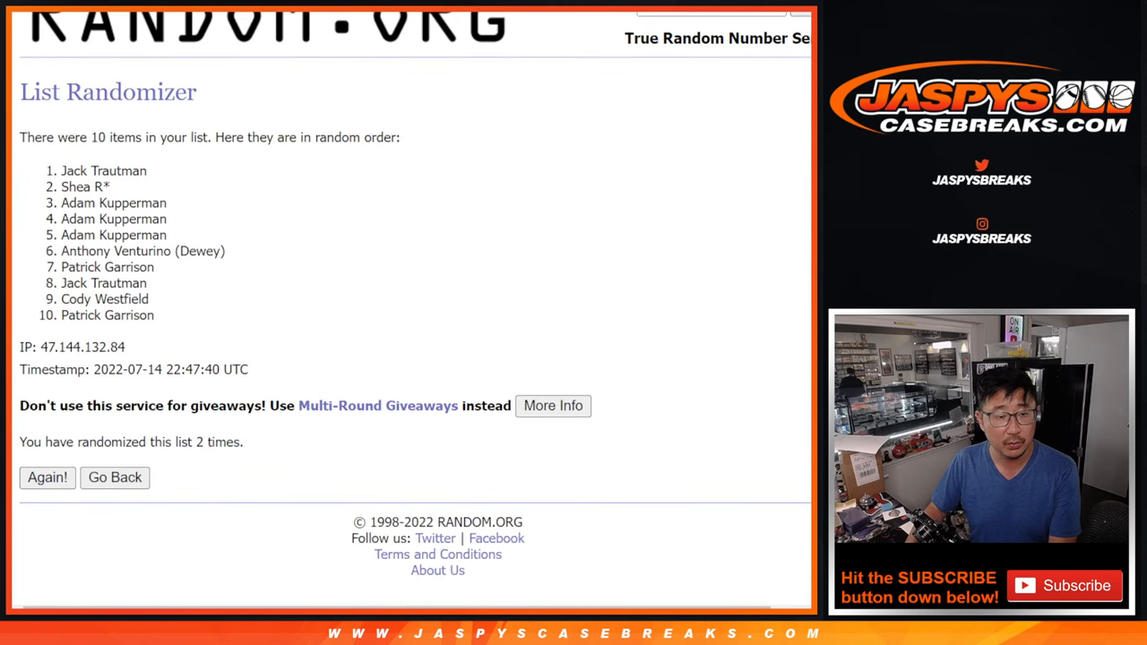
{"action": "left_click", "coordinate": [47, 477]}
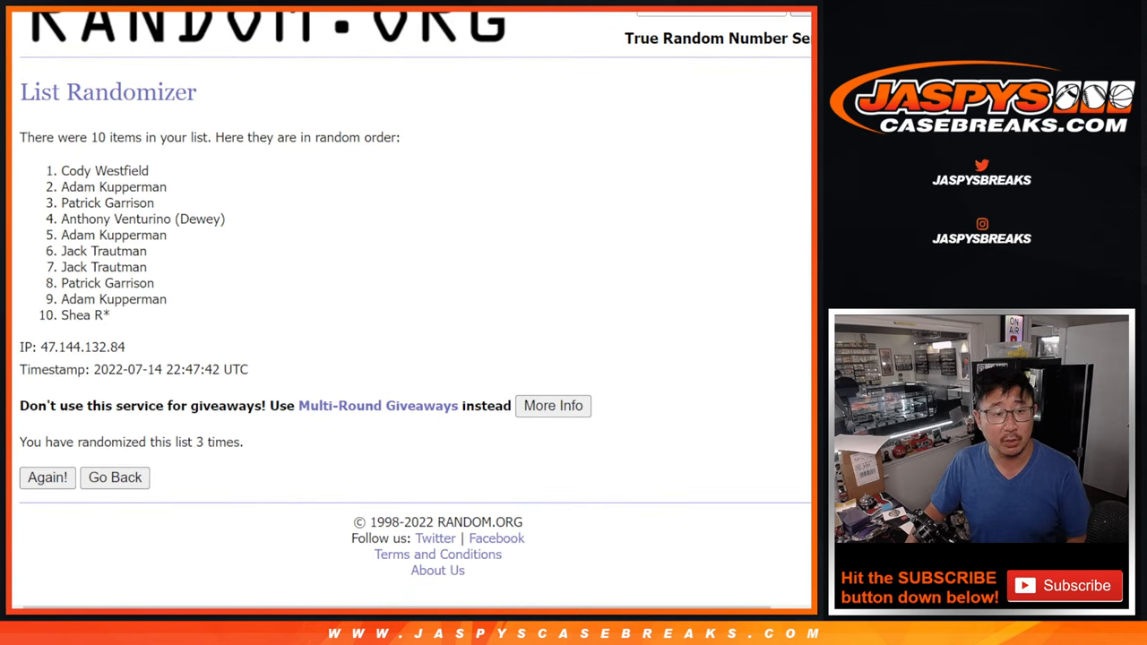
{"action": "double_click", "coordinate": [104, 170]}
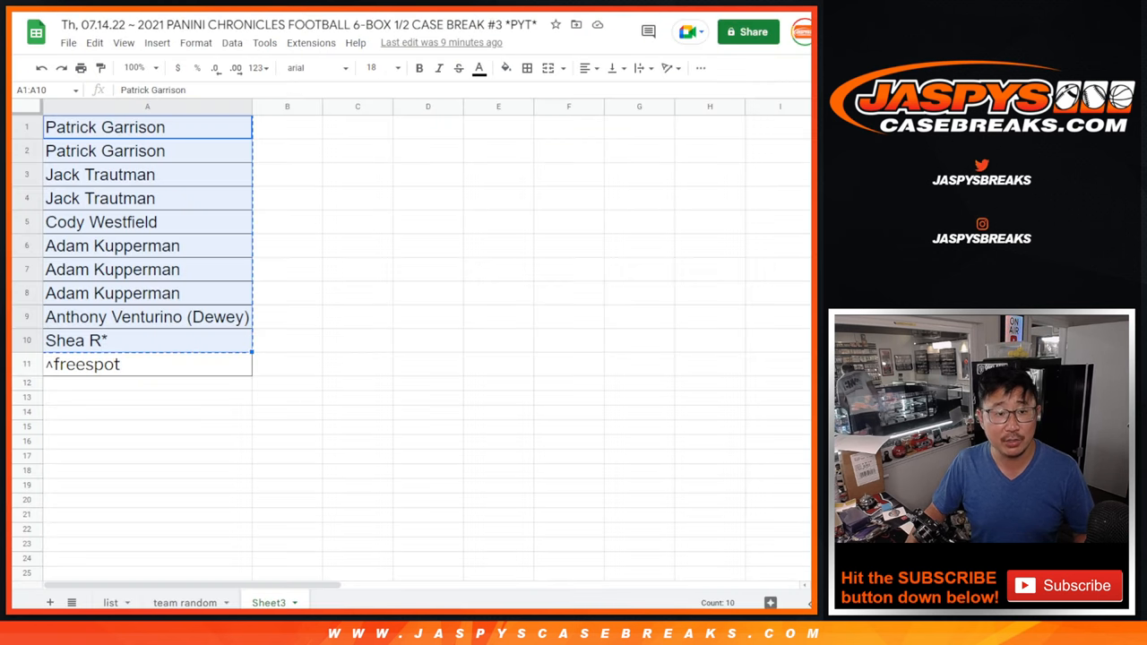
{"action": "left_click", "coordinate": [101, 222]}
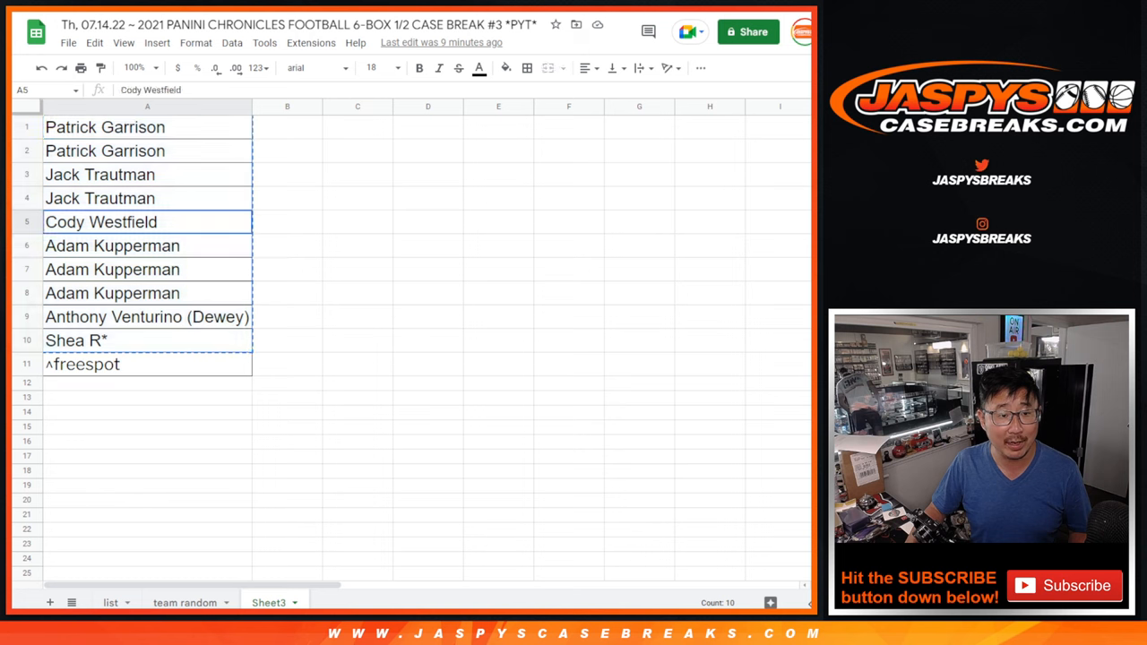
{"action": "left_click", "coordinate": [147, 364]}
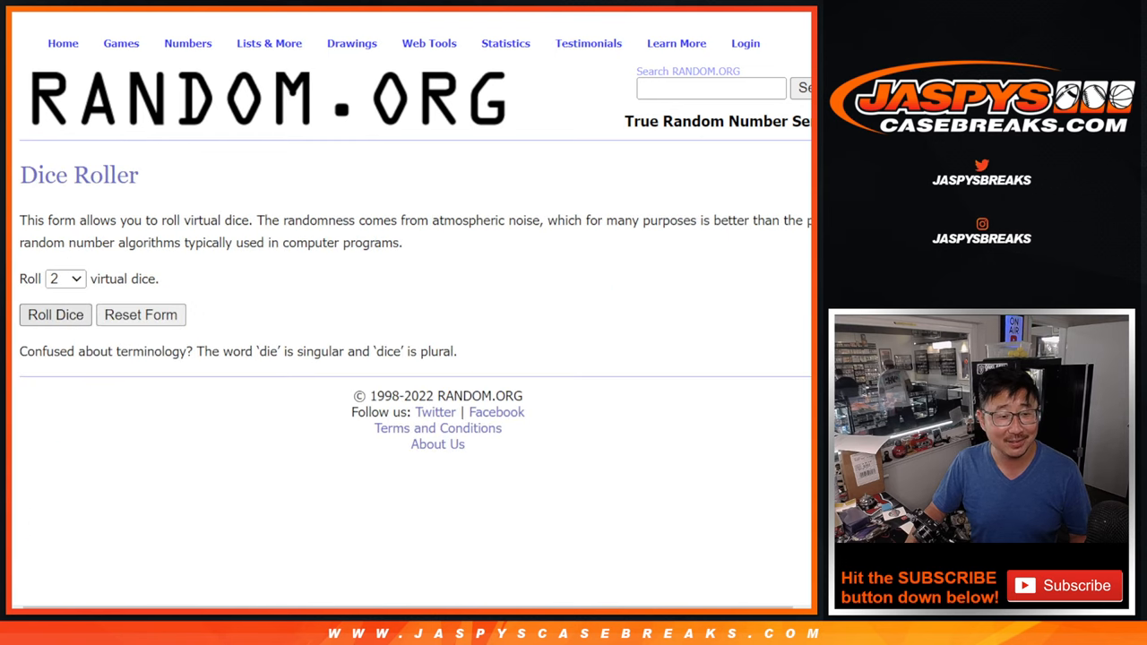
Randomize the eleven names six times in List Randomizer and copy the final order
{"action": "left_click", "coordinate": [54, 316]}
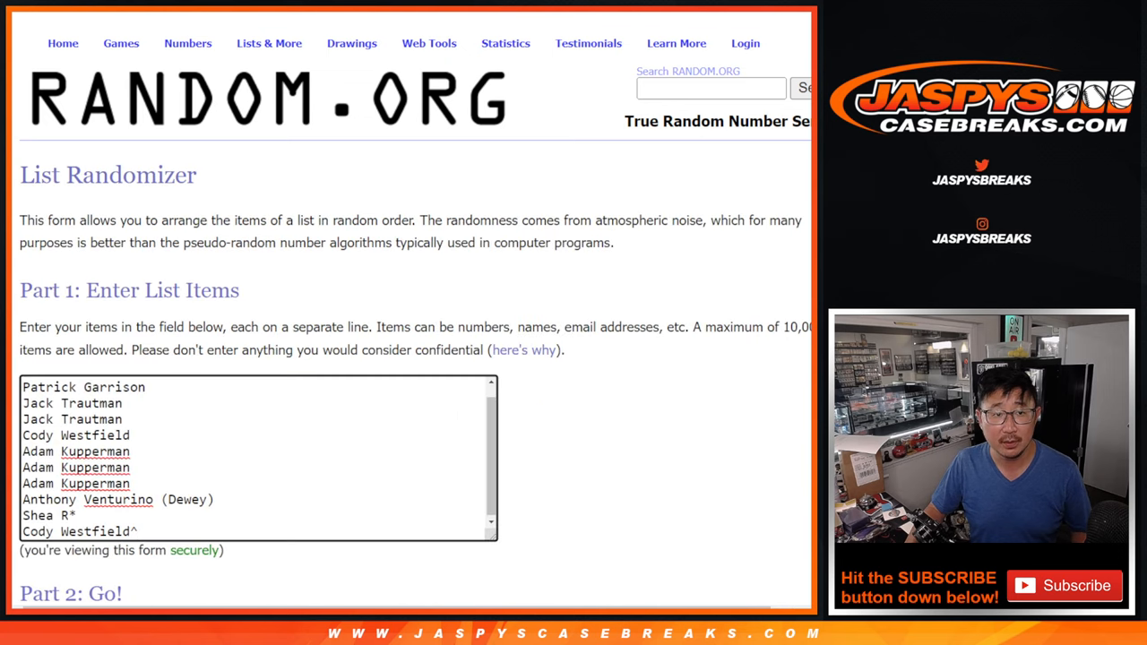
{"action": "scroll", "scroll_direction": "down", "scroll_amount": 3}
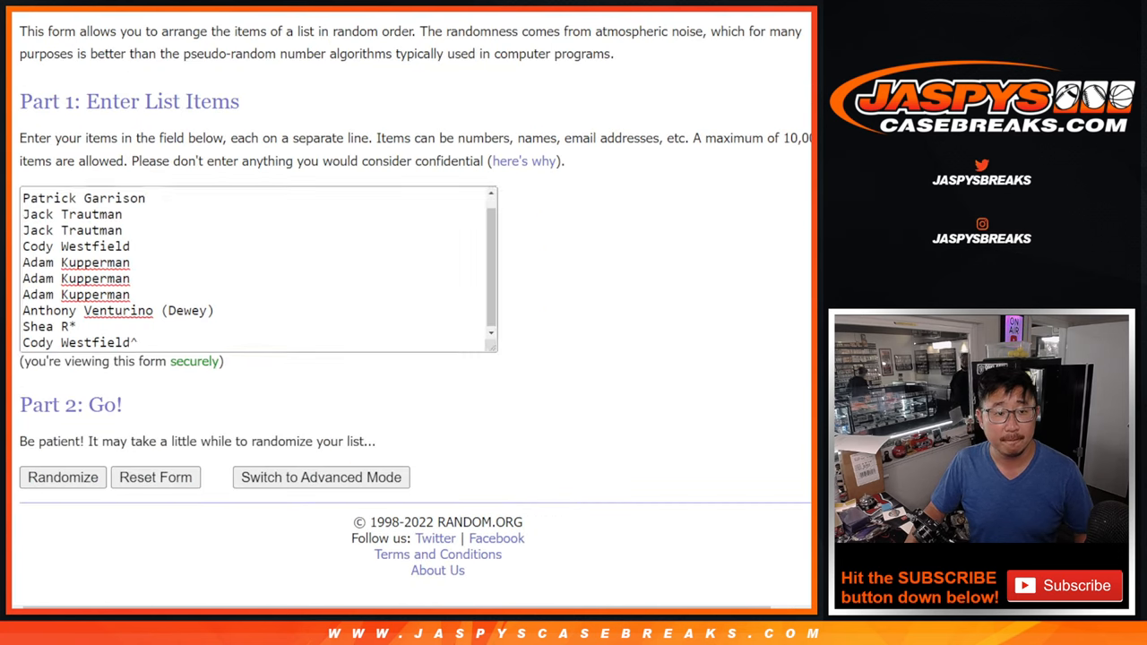
{"action": "left_click", "coordinate": [61, 476]}
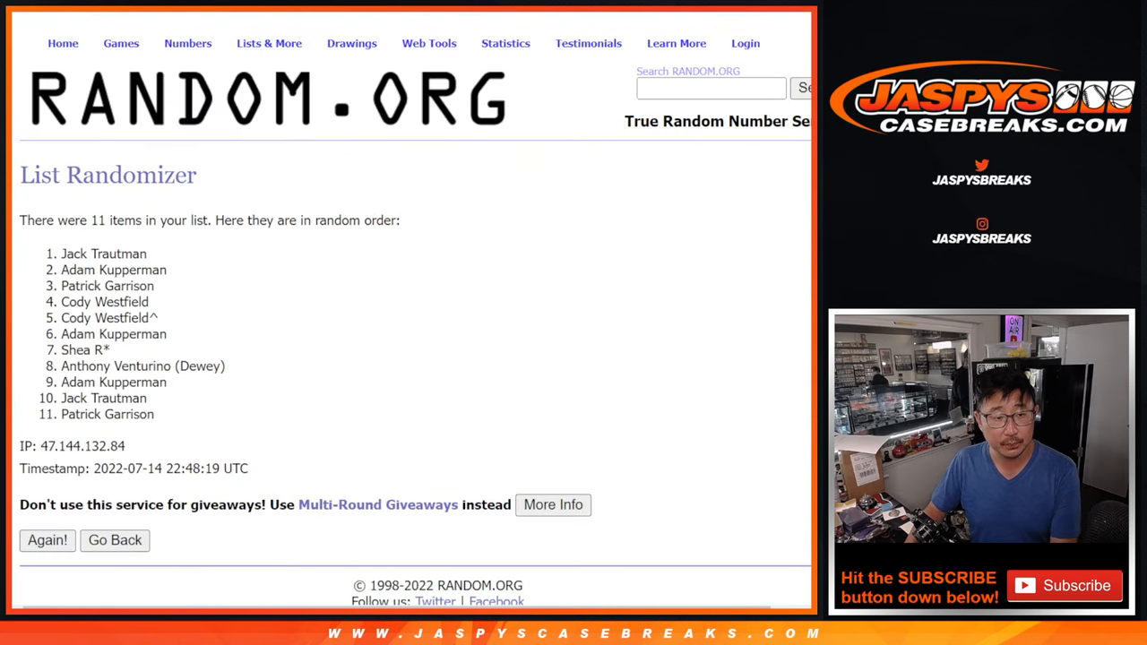
{"action": "left_click", "coordinate": [46, 539]}
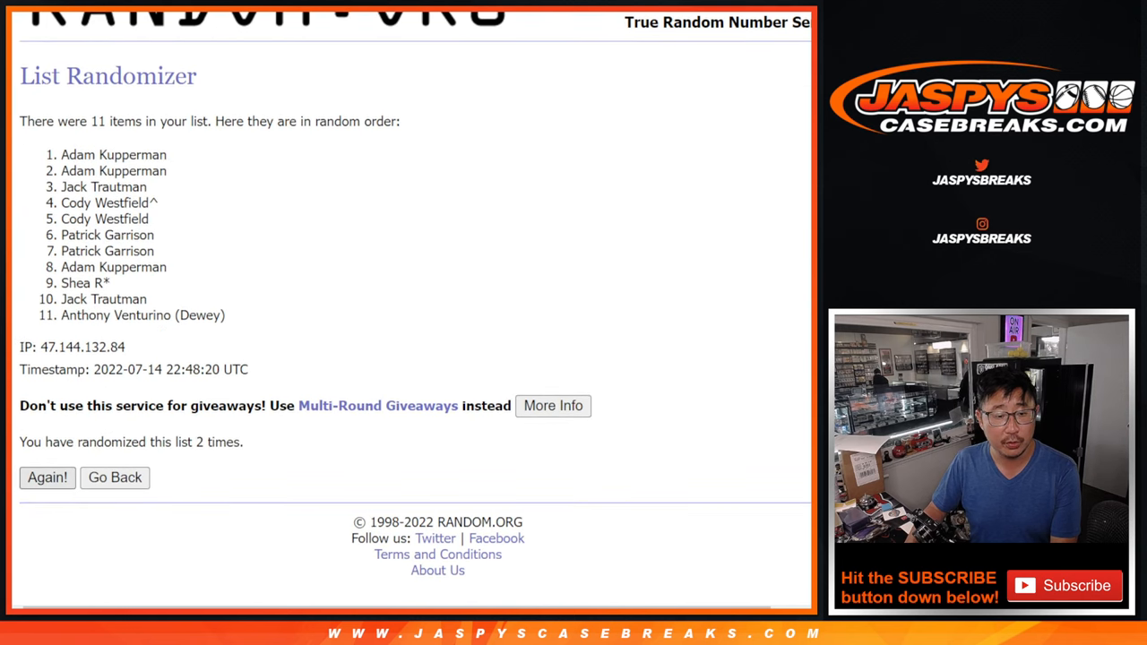
{"action": "left_click", "coordinate": [46, 477]}
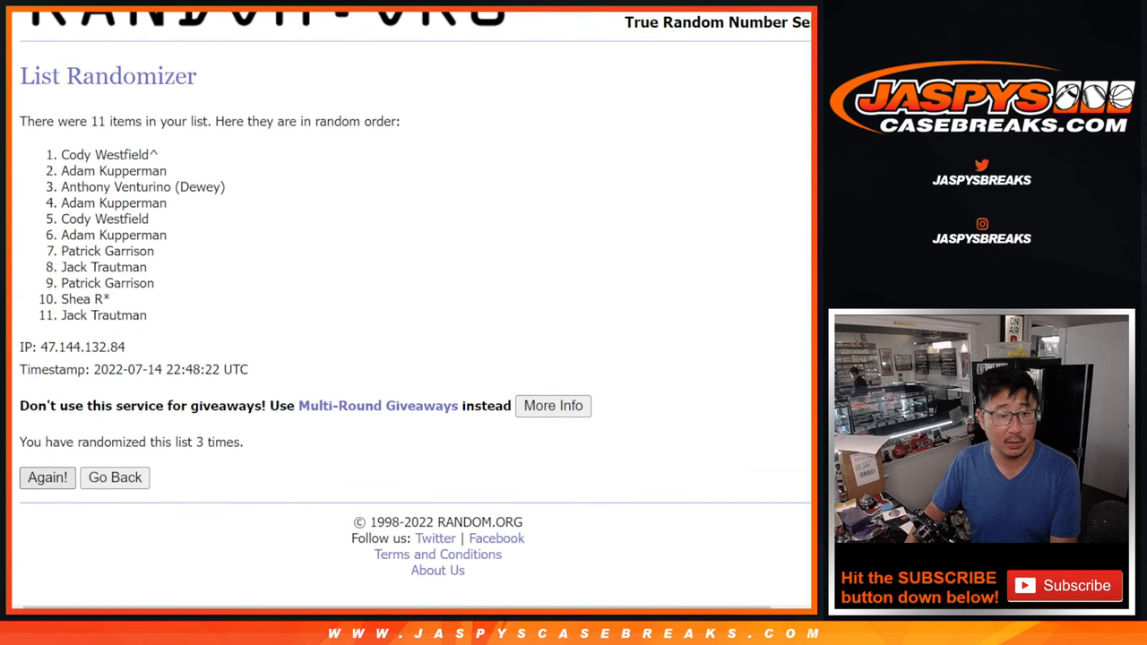
{"action": "left_click", "coordinate": [47, 476]}
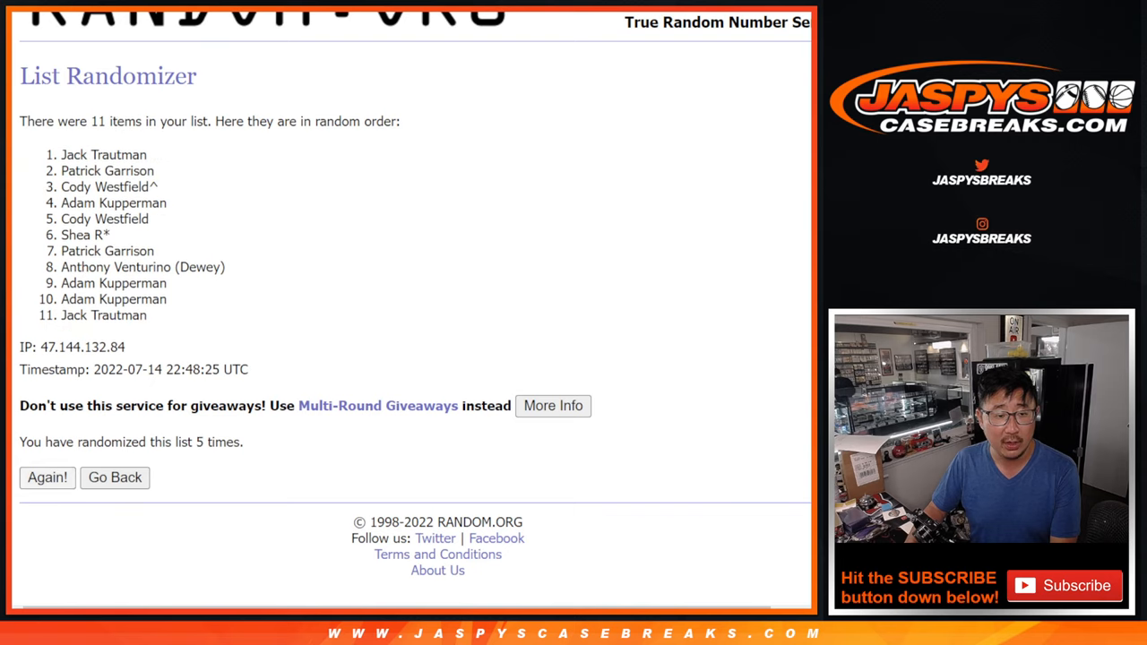
{"action": "left_click", "coordinate": [47, 477]}
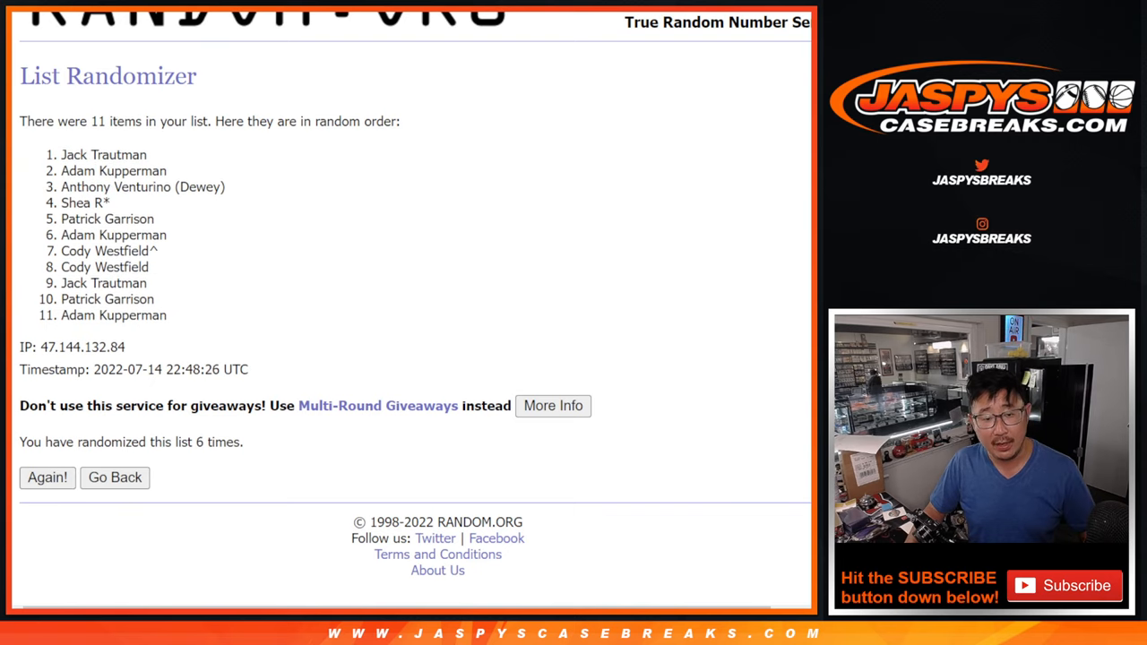
{"action": "left_click_drag", "start_coordinate": [63, 154], "coordinate": [152, 303]}
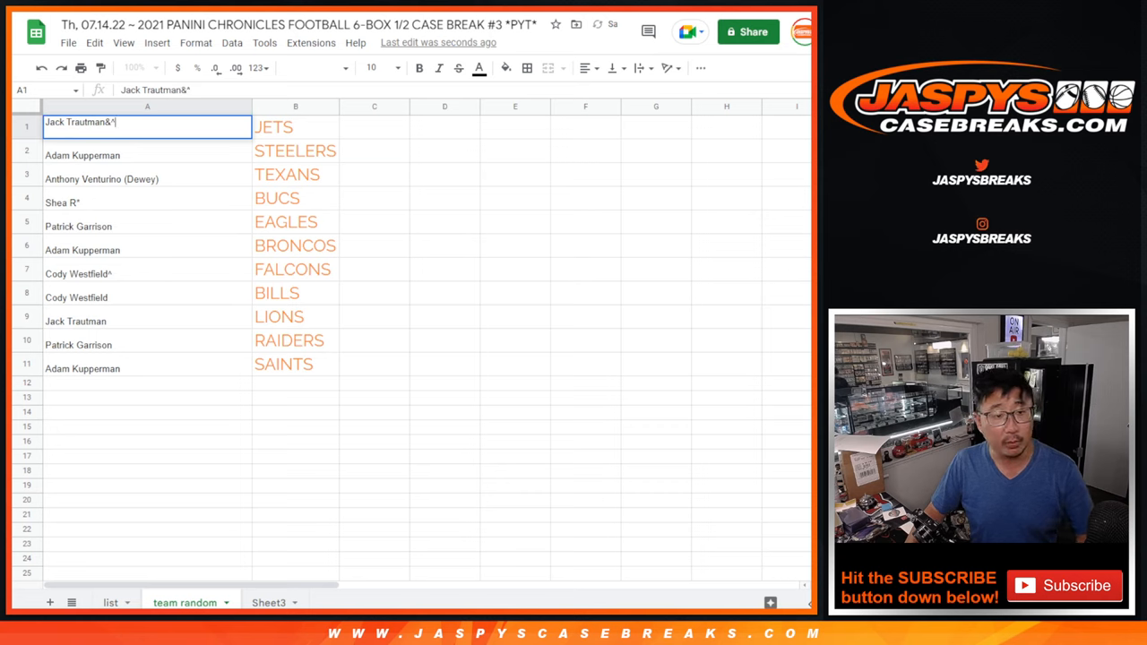
{"action": "key", "text": "Backspace"}
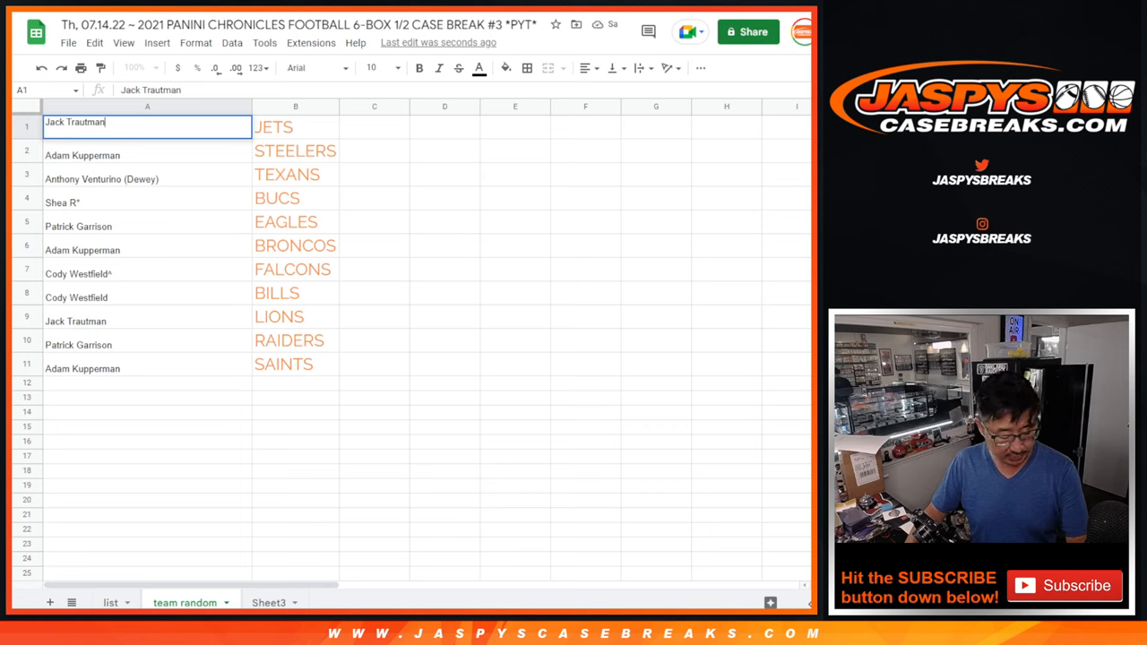
{"action": "left_click", "coordinate": [375, 68]}
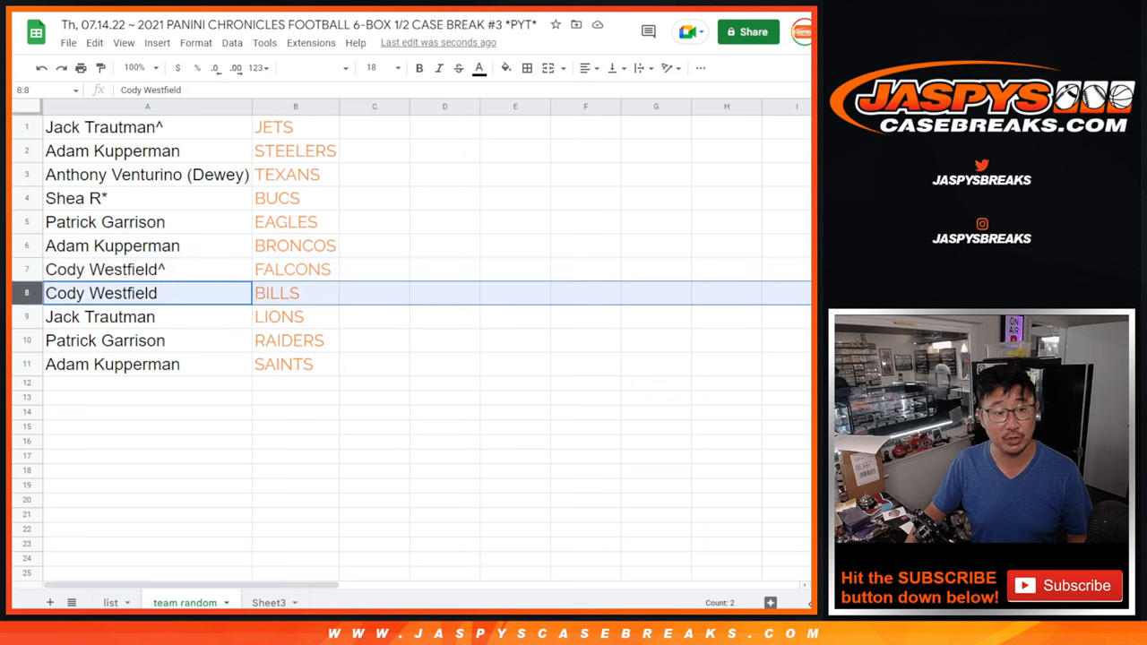
{"action": "left_click", "coordinate": [104, 340]}
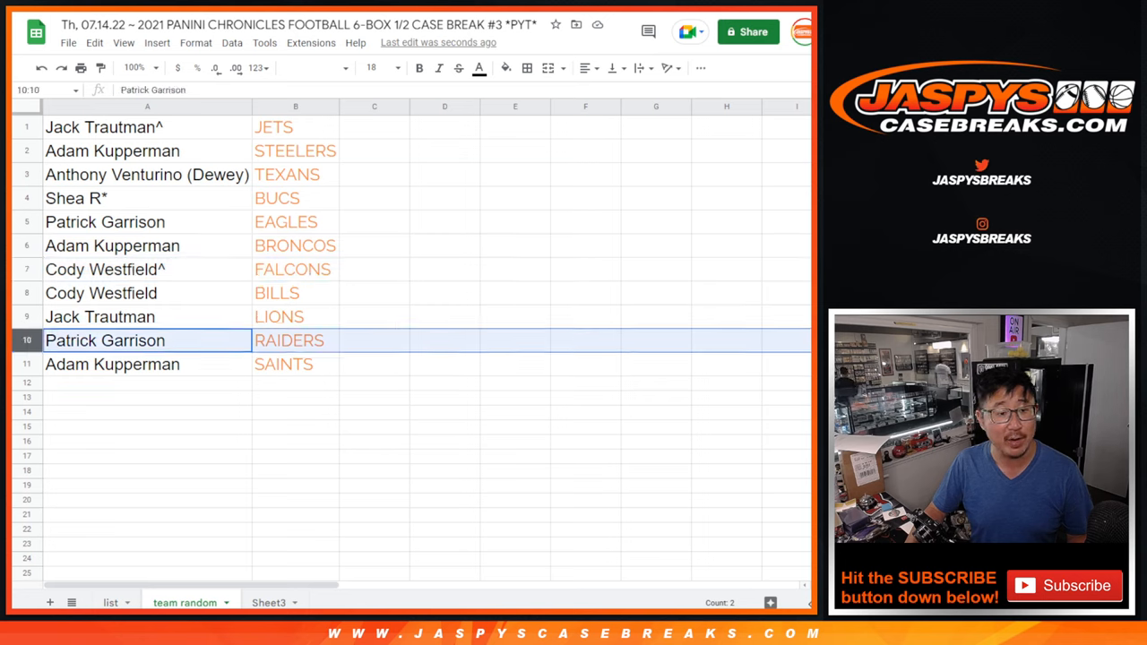